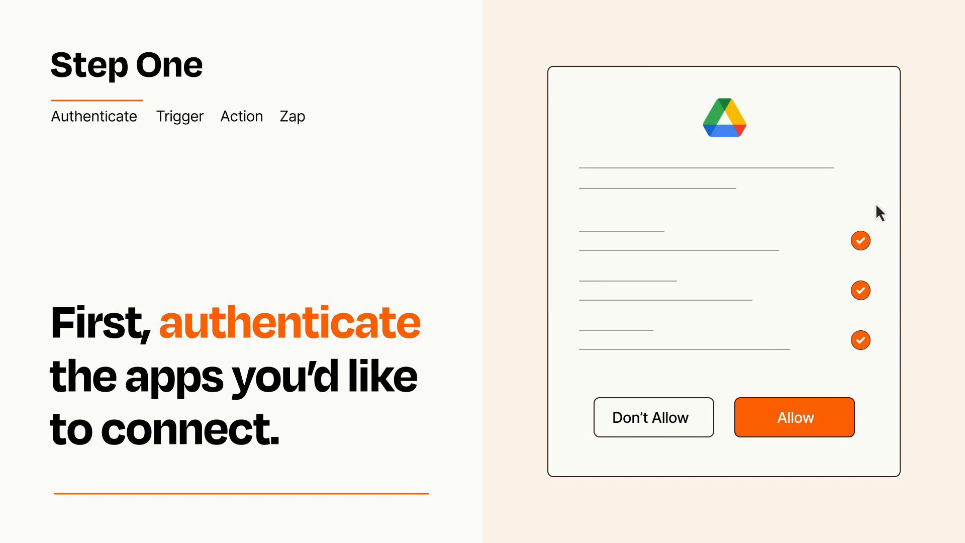
{"action": "mouse_move", "coordinate": [852, 450]}
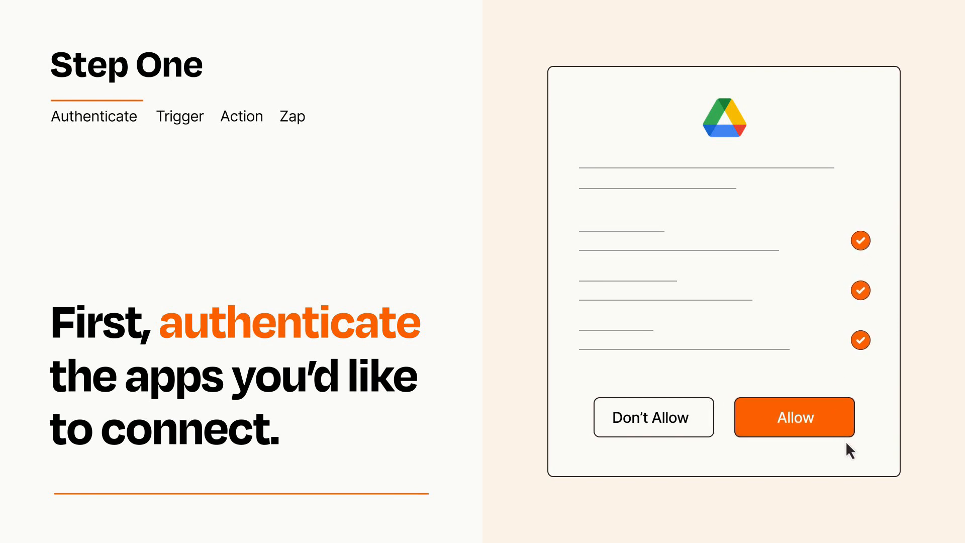
Allow Zapier to access Google Drive on the authorization screen.
{"action": "left_click", "coordinate": [794, 417]}
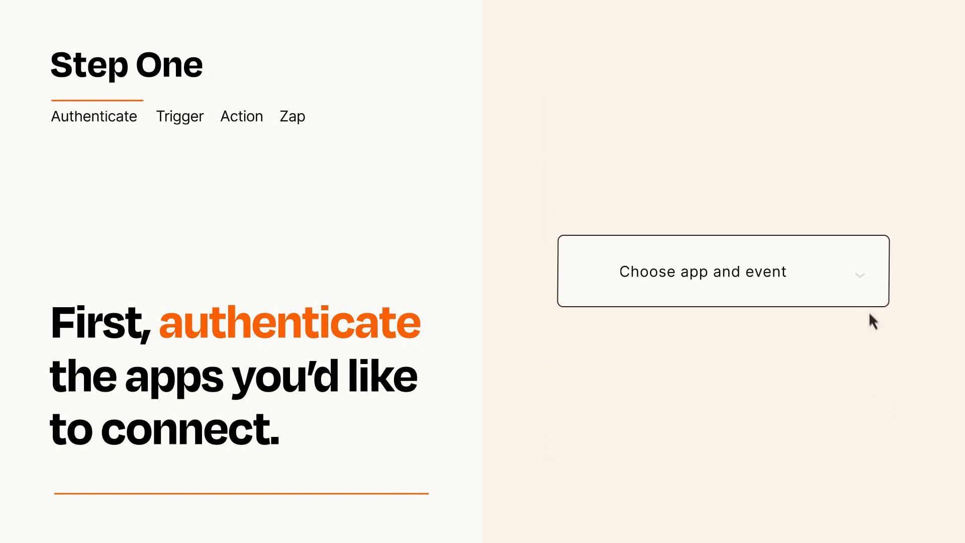
Choose Contract Signed as the trigger event and continue to the action step.
{"action": "left_click", "coordinate": [723, 270]}
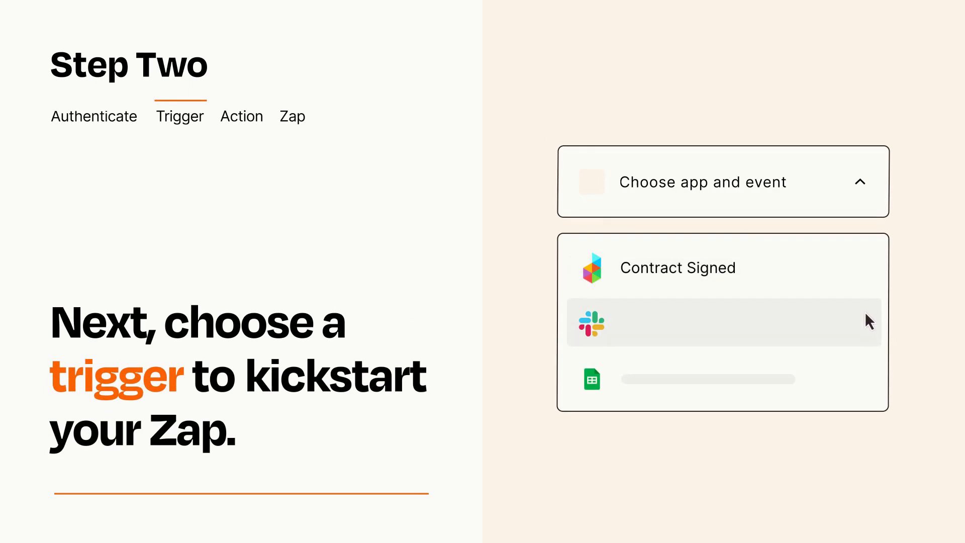
{"action": "mouse_move", "coordinate": [869, 384]}
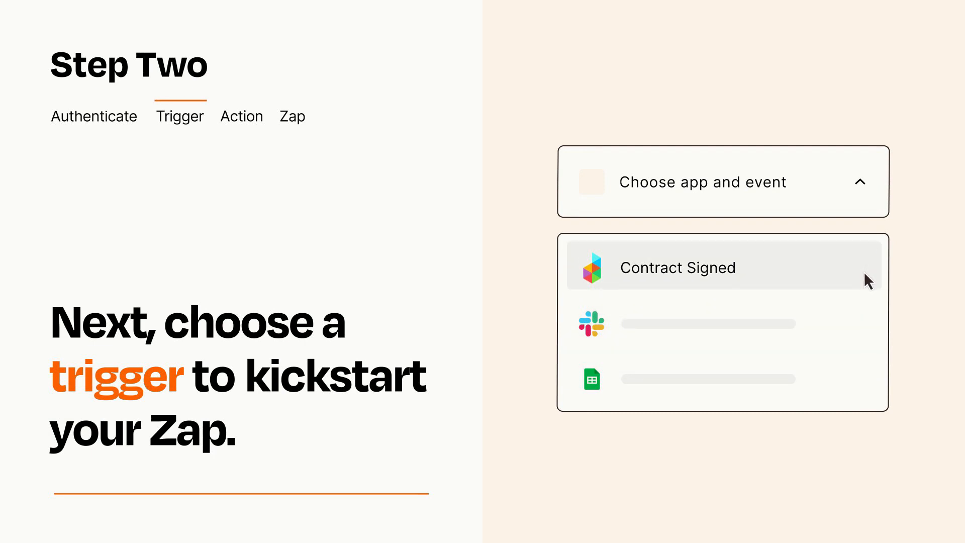
{"action": "left_click", "coordinate": [677, 267]}
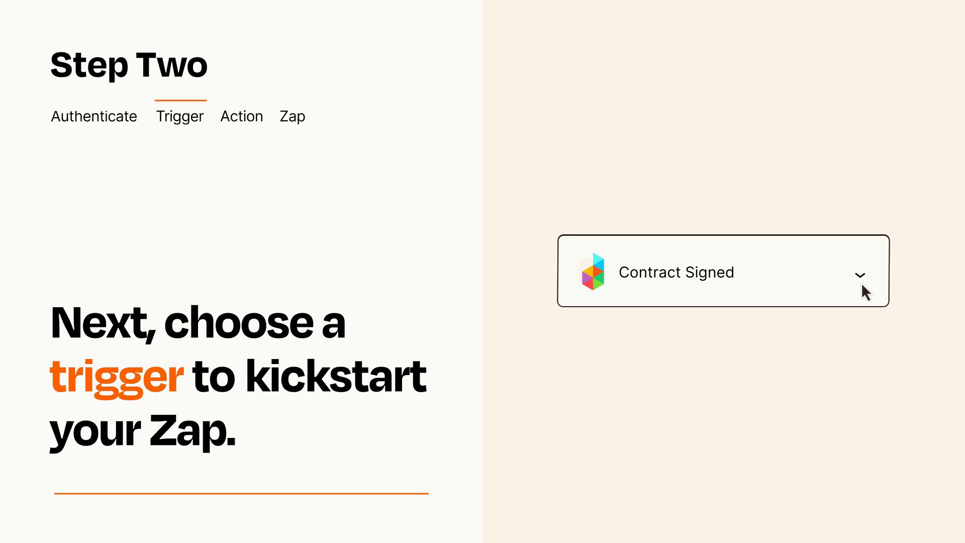
{"action": "mouse_move", "coordinate": [874, 289]}
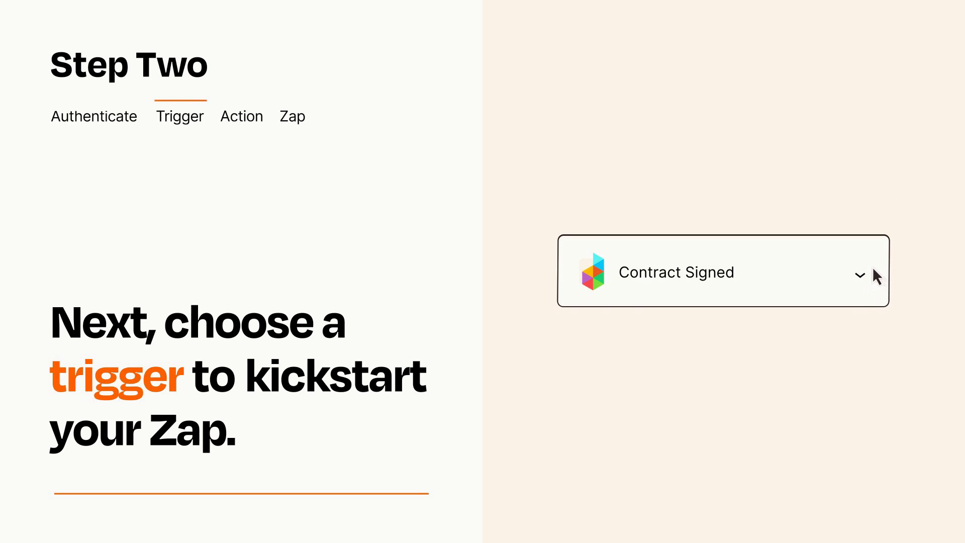
{"action": "left_click", "coordinate": [241, 115]}
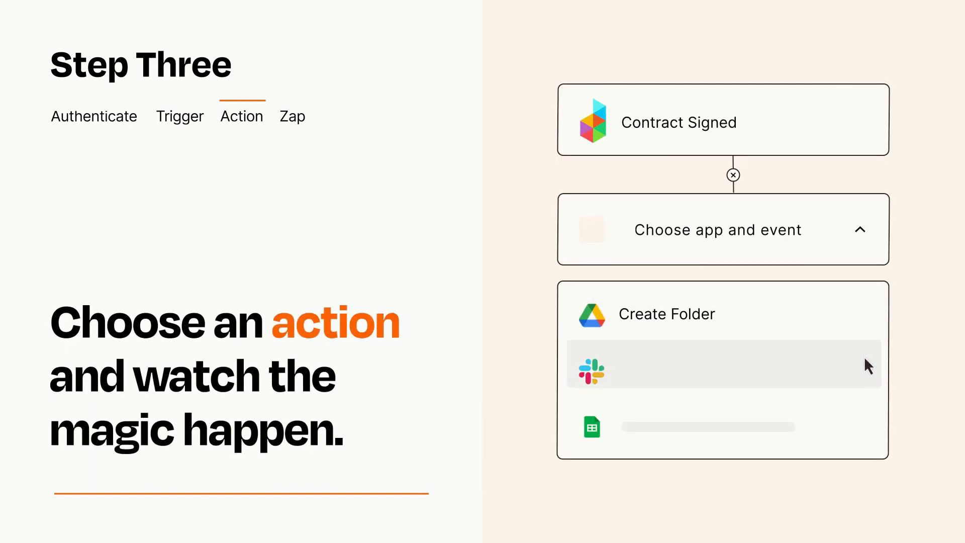
{"action": "mouse_move", "coordinate": [870, 431]}
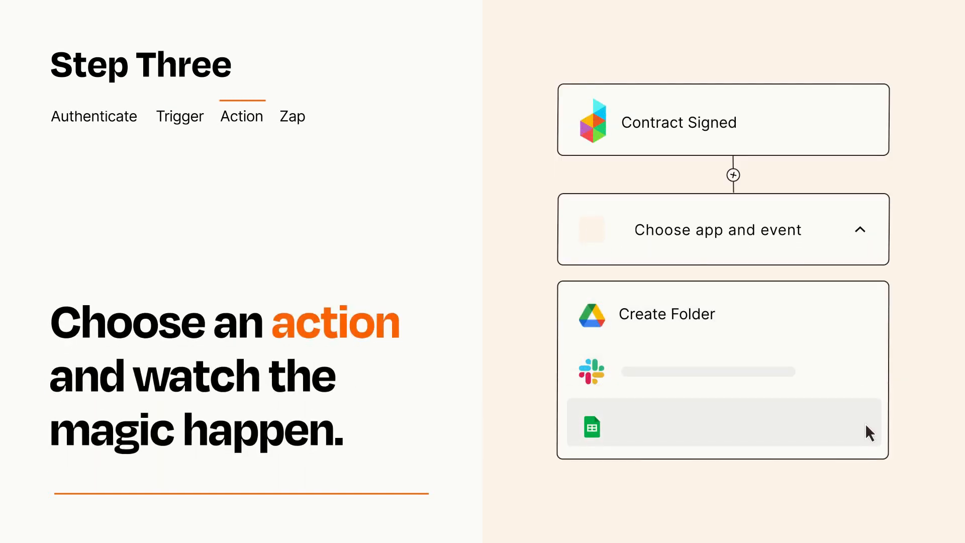
{"action": "mouse_move", "coordinate": [870, 327]}
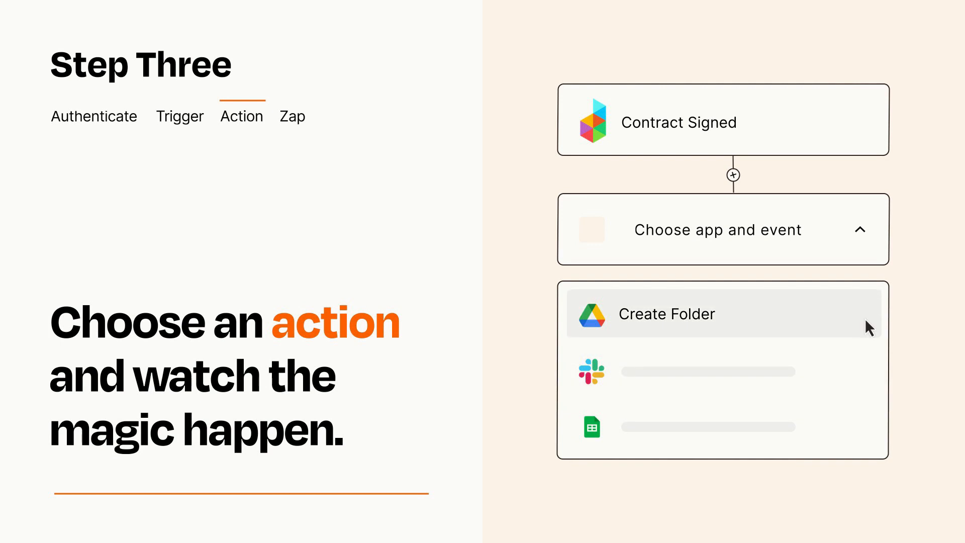
Pick Google Drive Create Folder as the action event.
{"action": "left_click", "coordinate": [664, 313]}
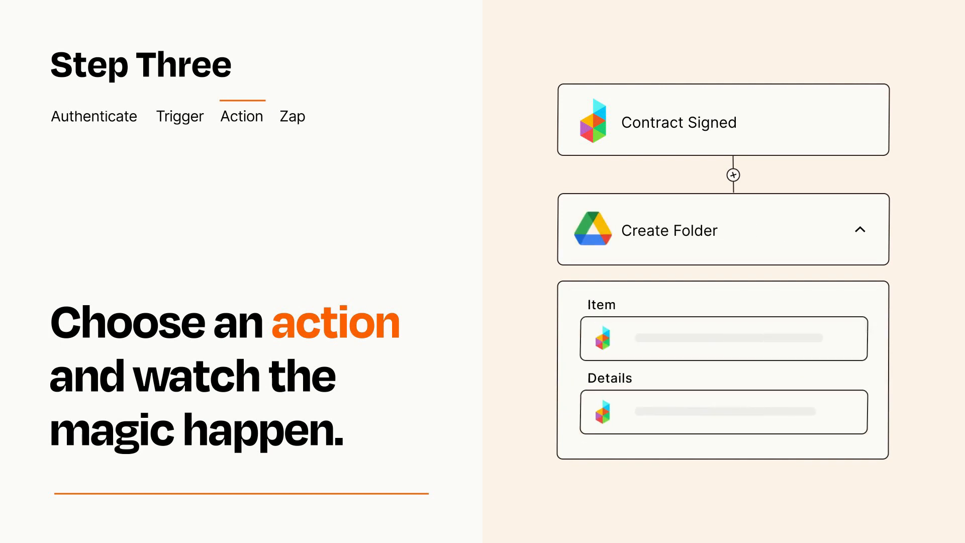
Publish the Contract Signed to Create Folder Zap and turn it on.
{"action": "left_click", "coordinate": [861, 229]}
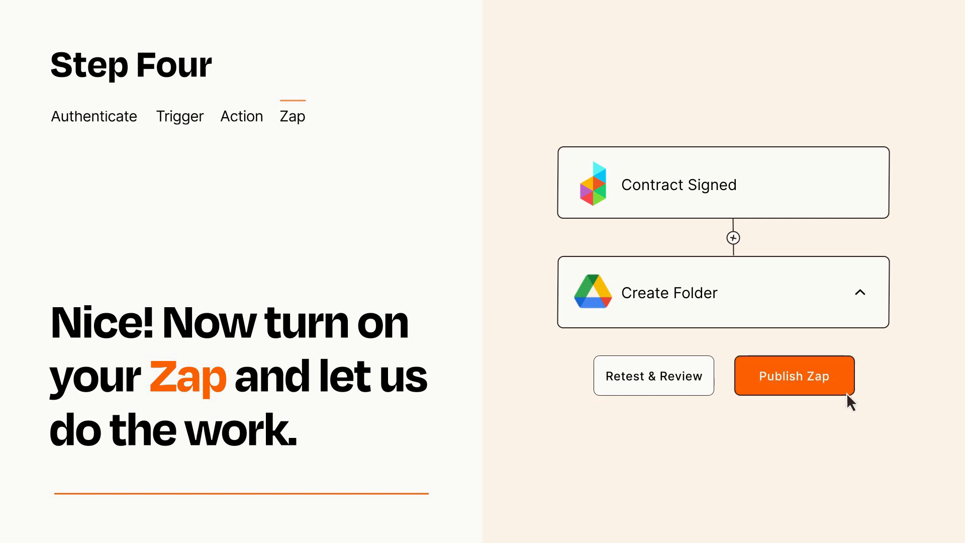
{"action": "left_click", "coordinate": [793, 376]}
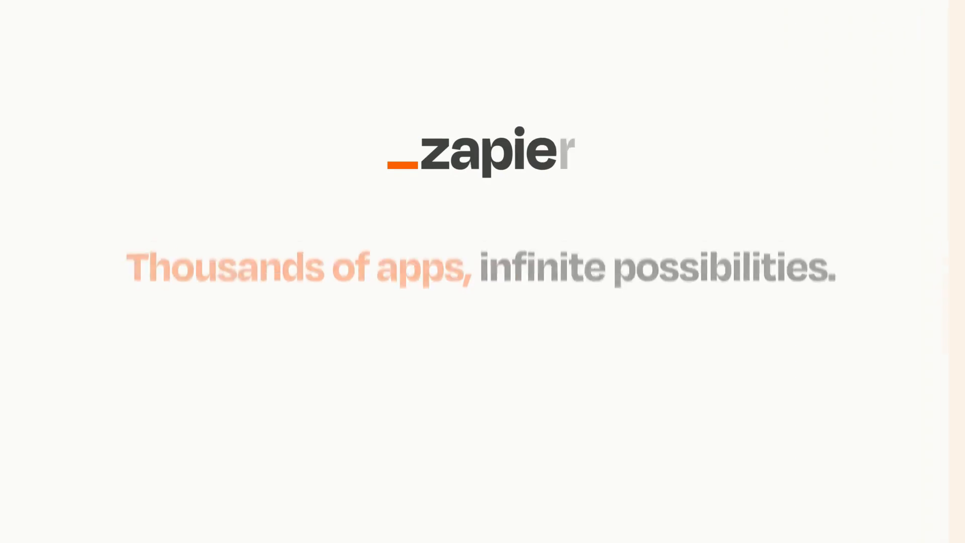